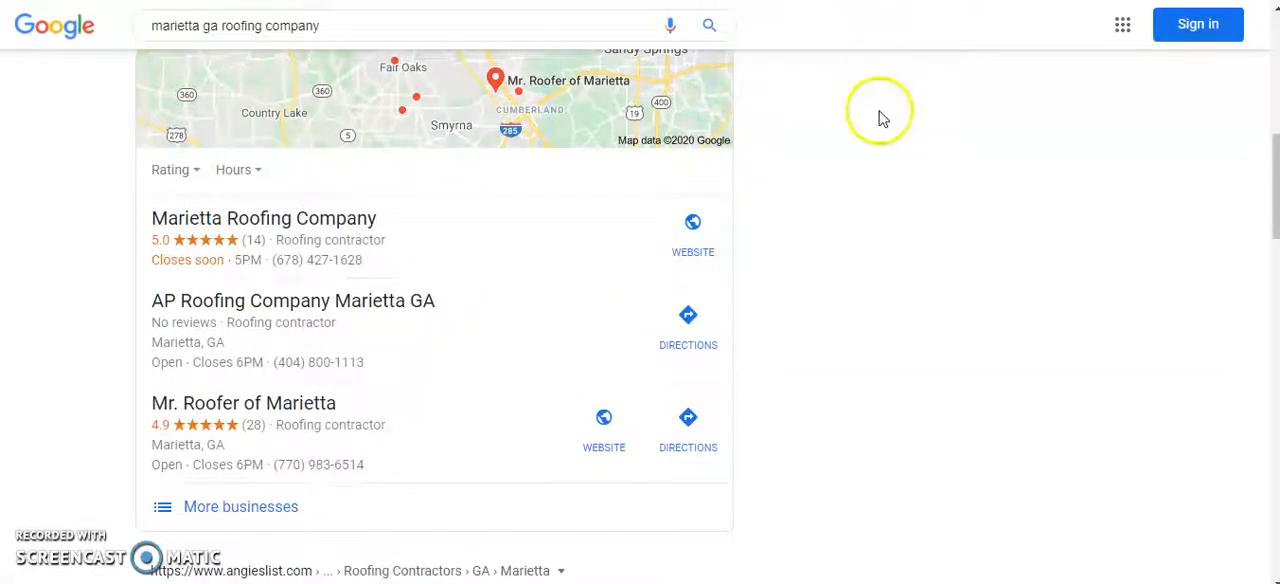
mouse_move(884, 248)
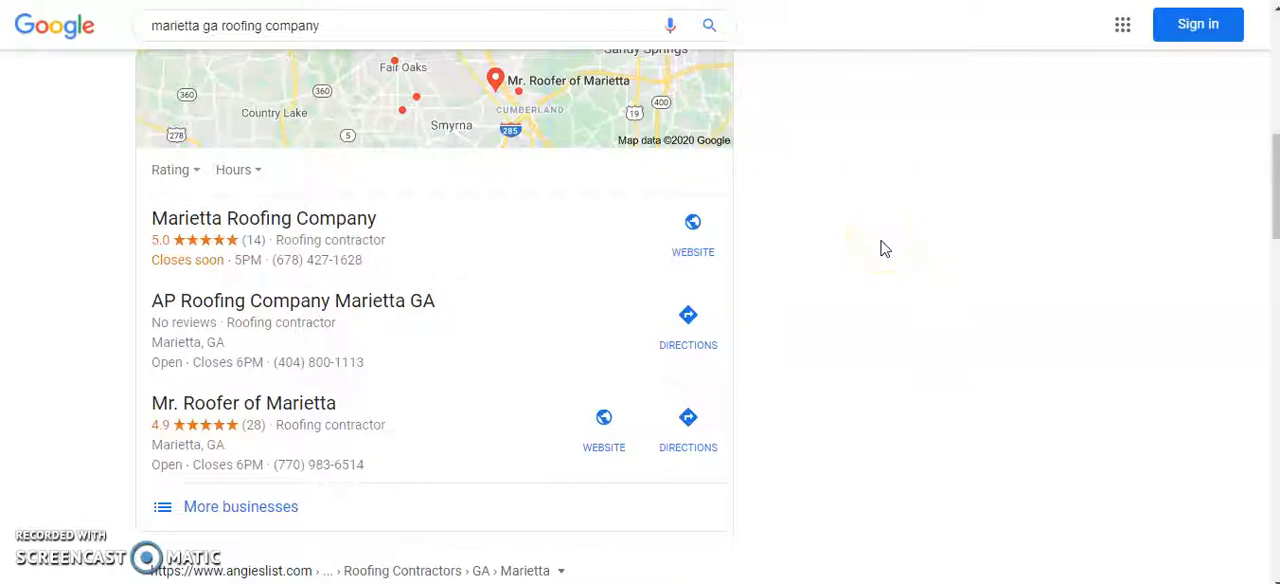
mouse_move(138, 190)
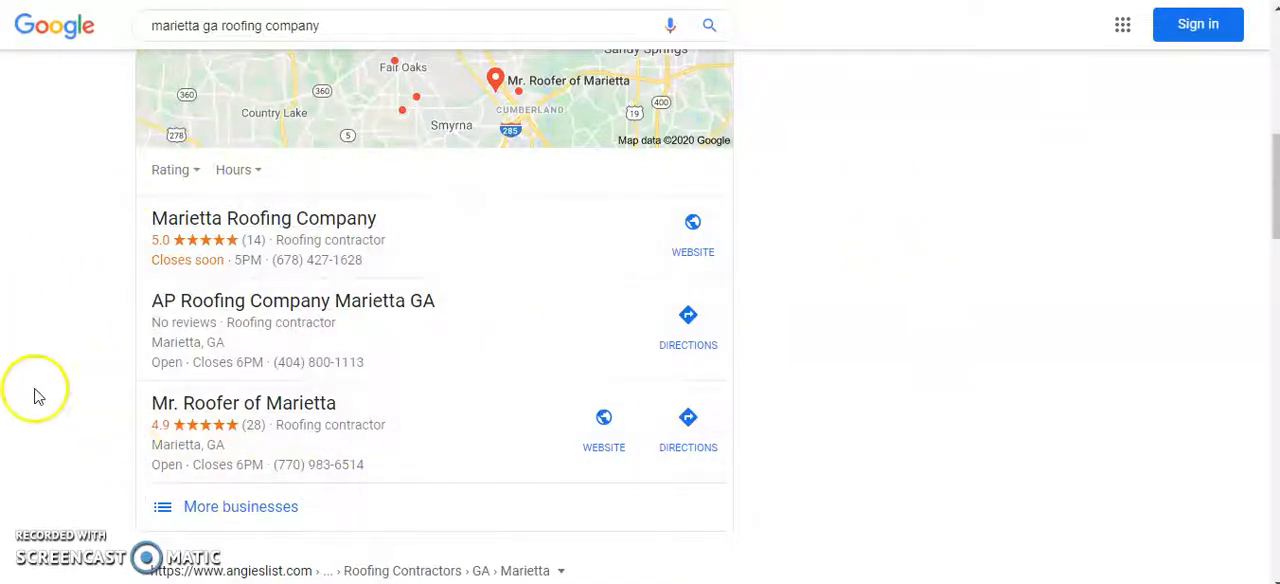
- Scroll through the current results page down and back up before switching sites
scroll(down, 3)
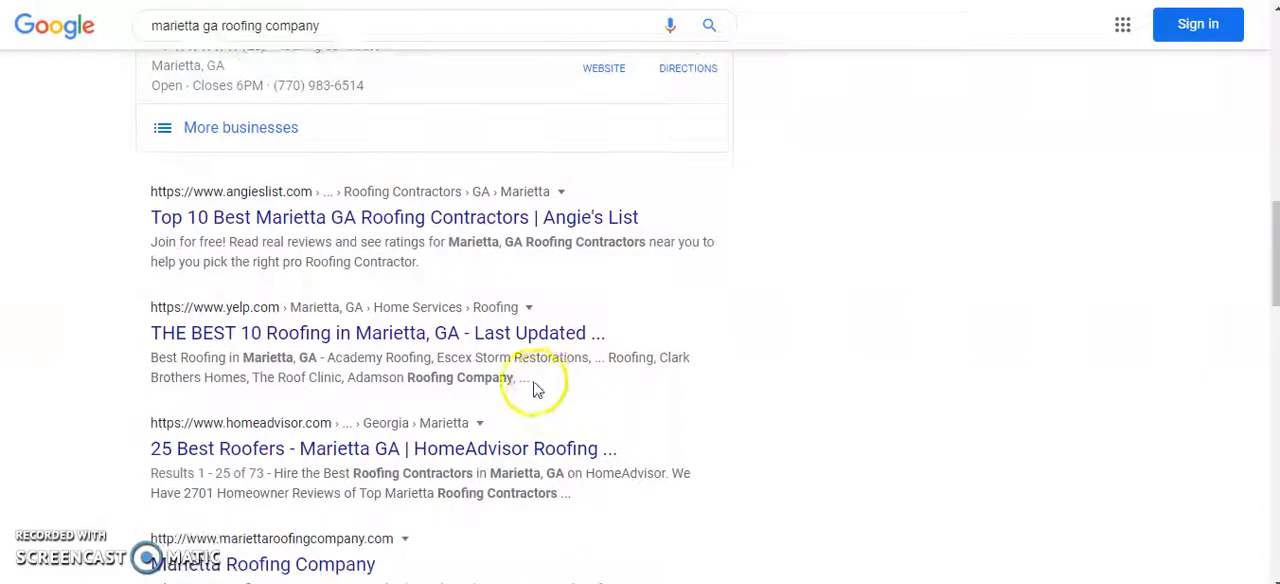
scroll(down, 3)
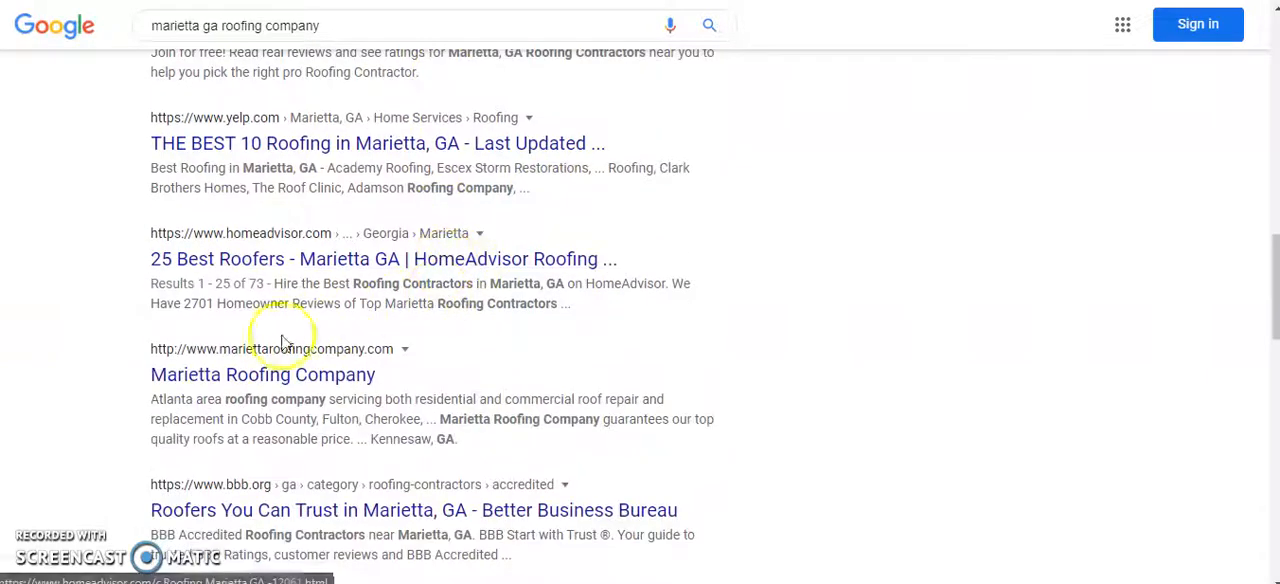
scroll(down, 3)
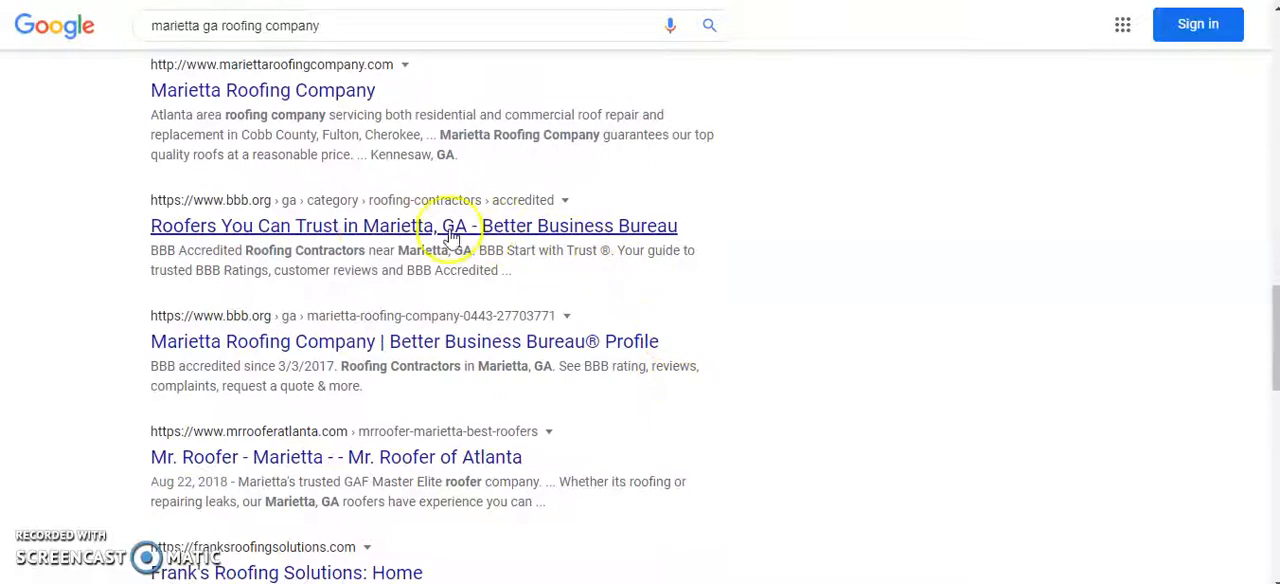
scroll(down, 3)
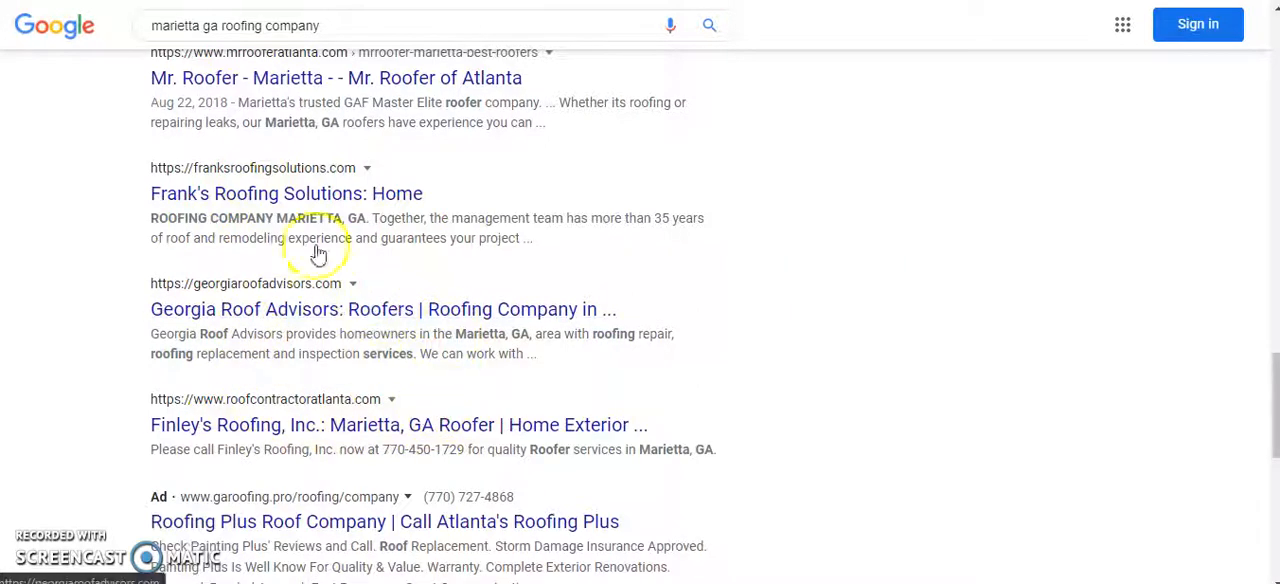
mouse_move(616, 288)
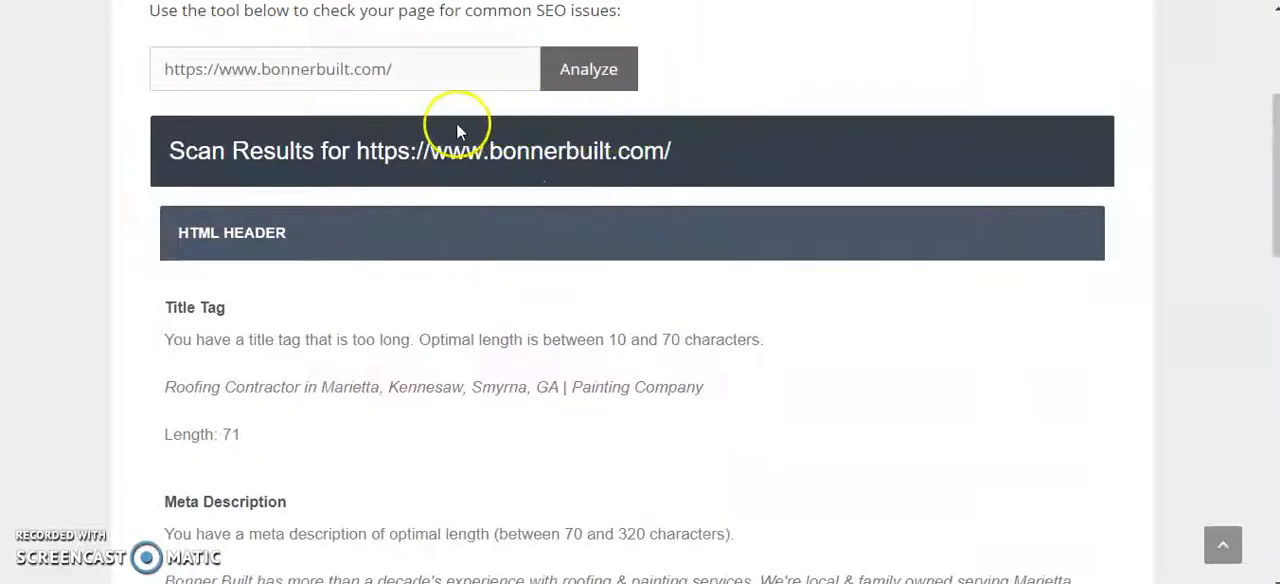
mouse_move(584, 248)
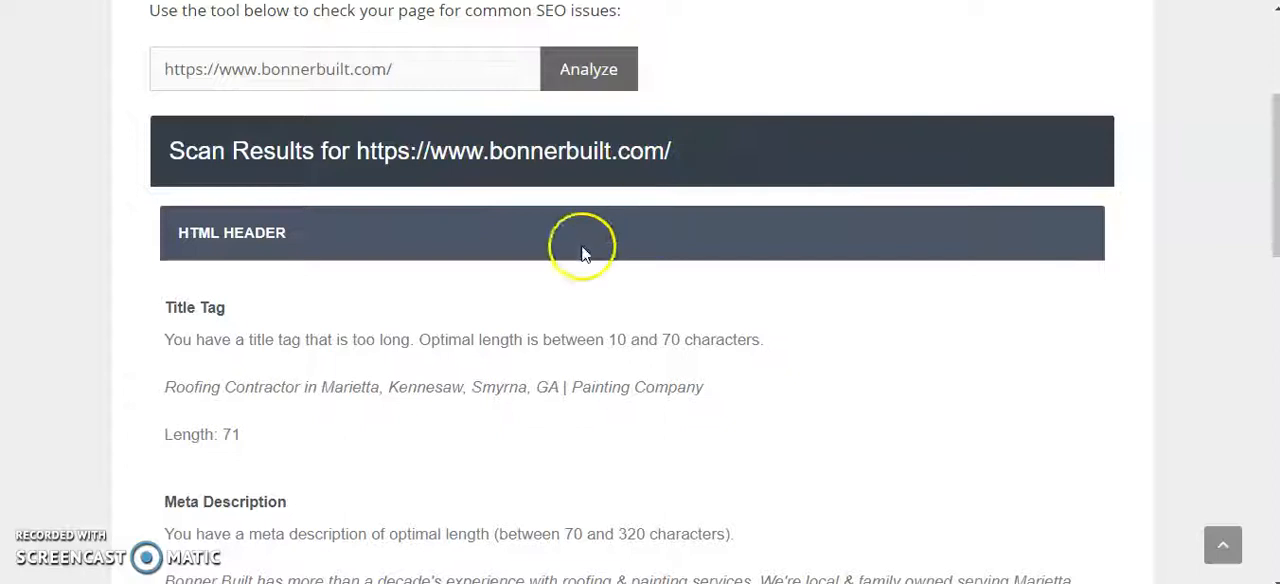
mouse_move(250, 290)
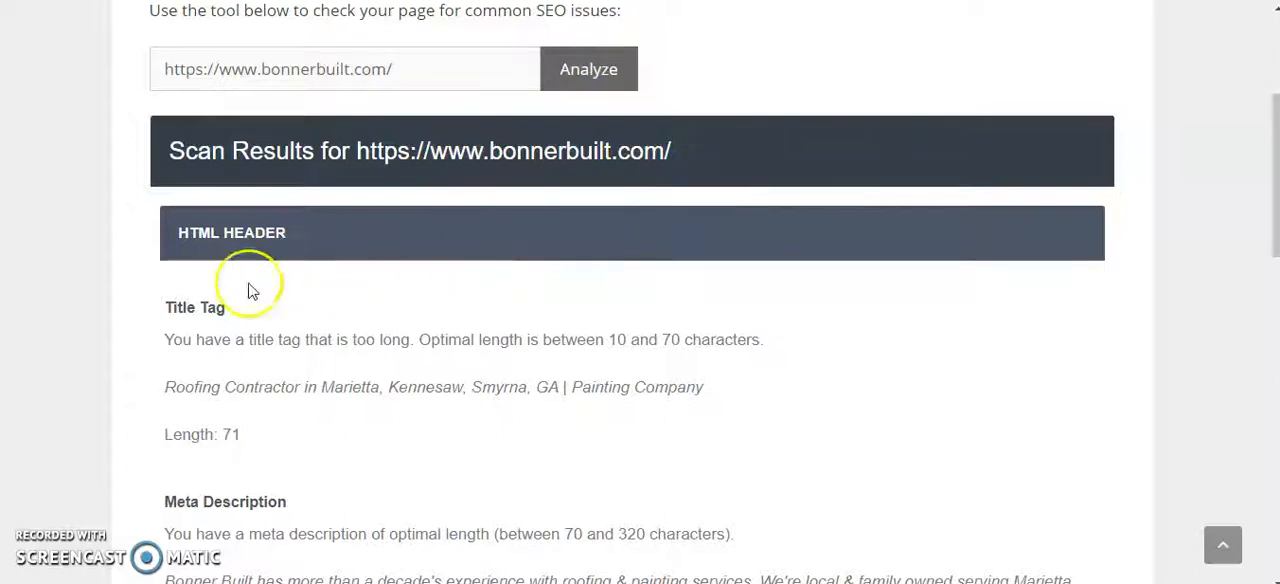
scroll(down, 3)
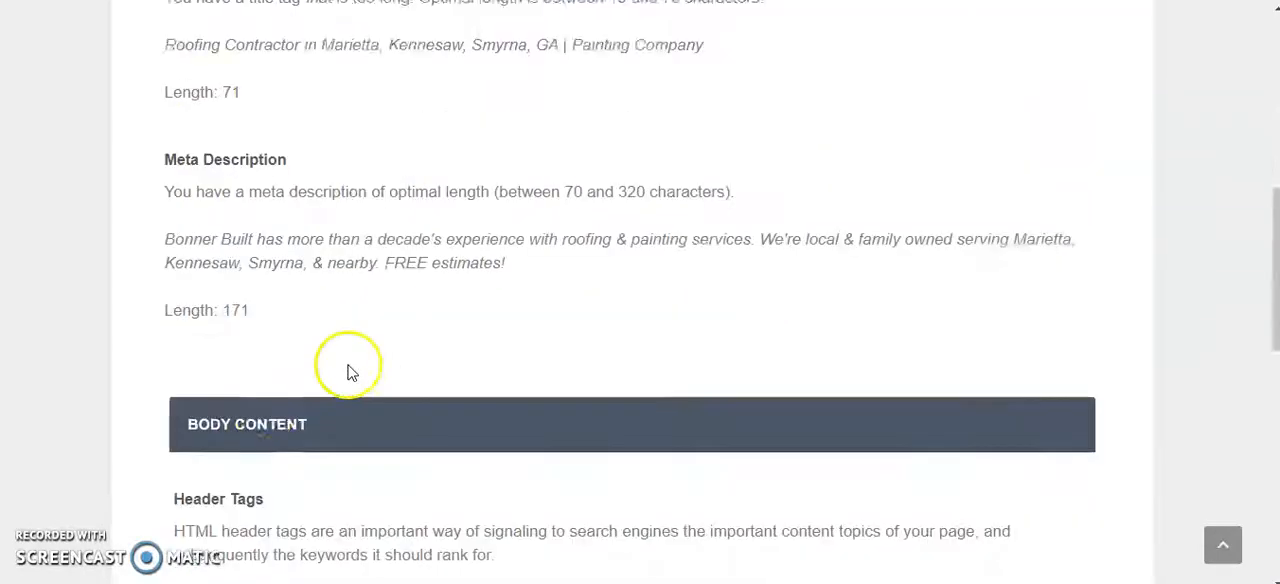
scroll(down, 3)
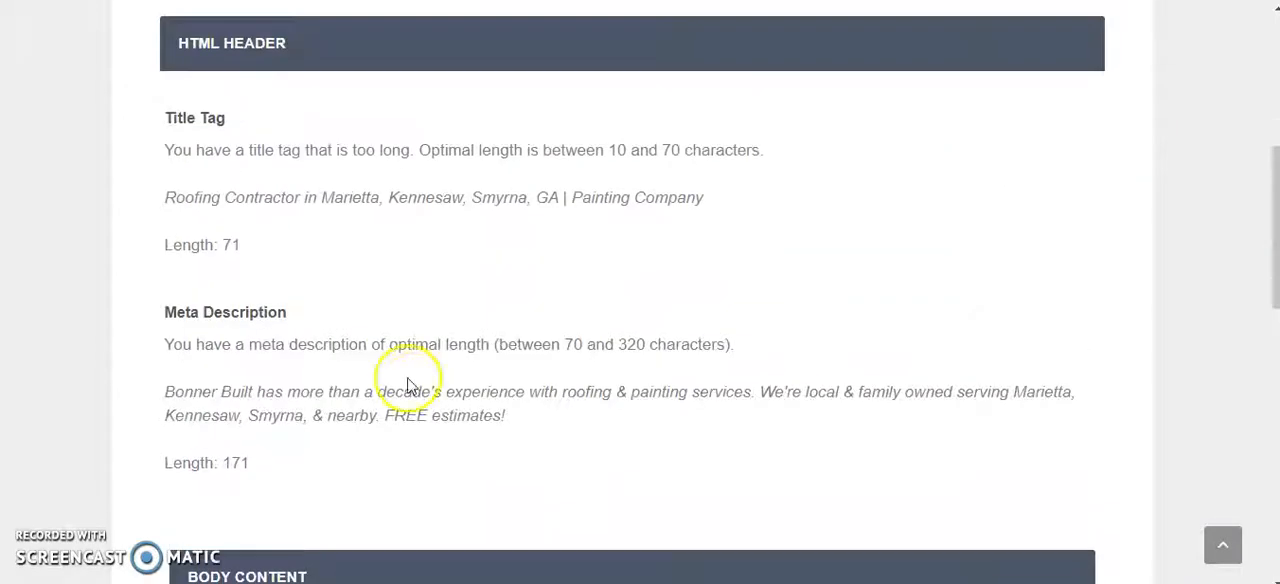
mouse_move(210, 196)
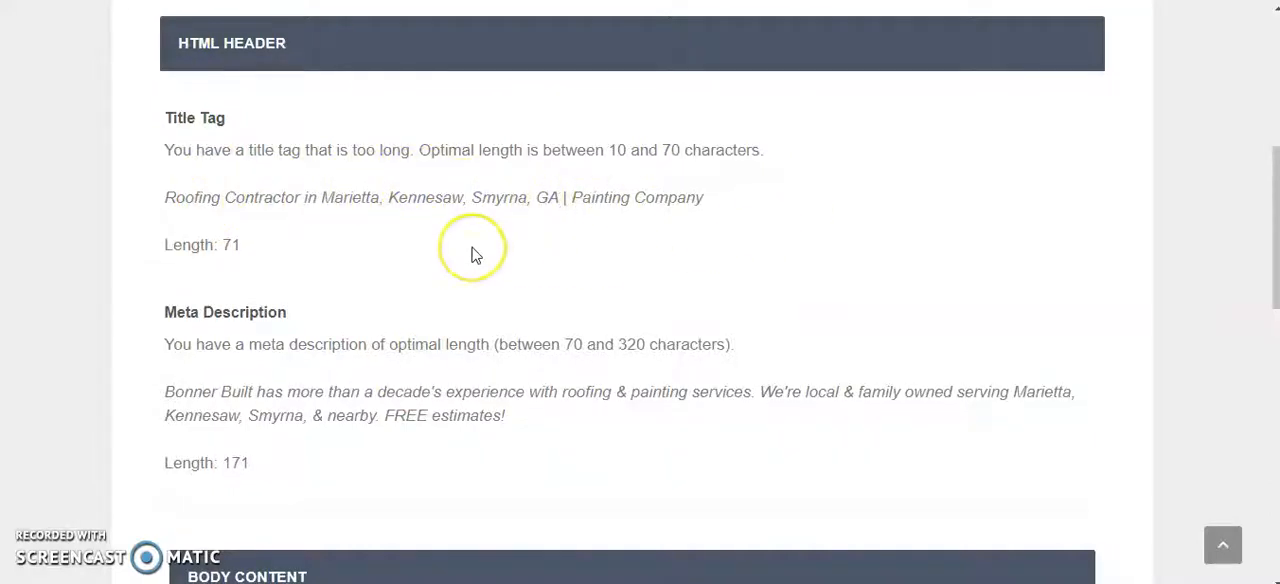
mouse_move(476, 254)
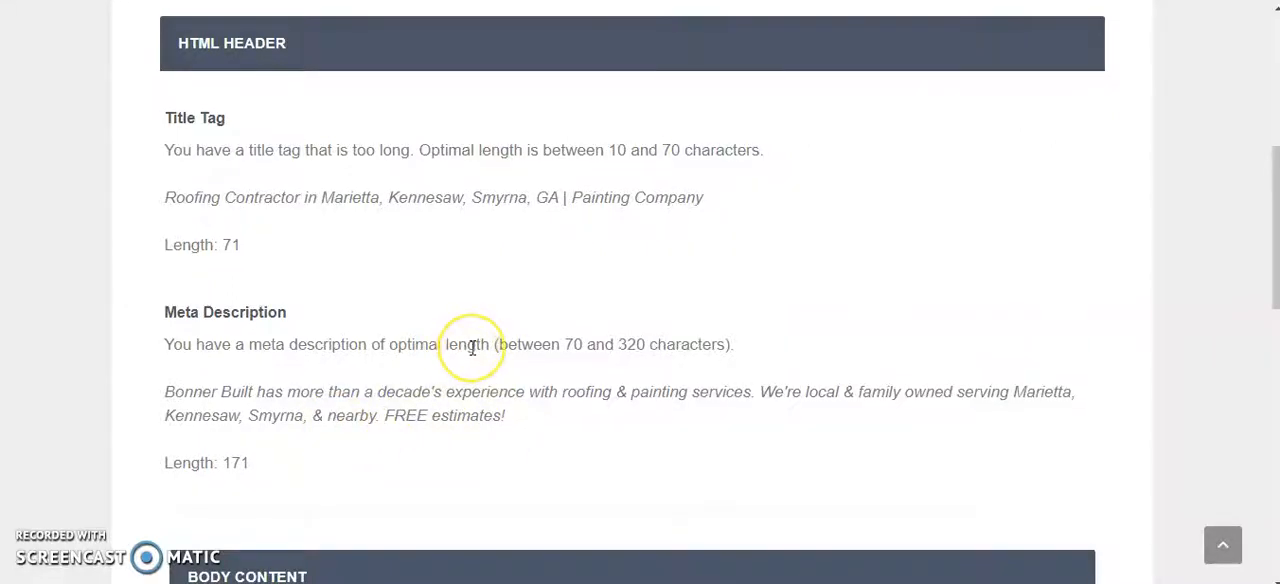
scroll(down, 3)
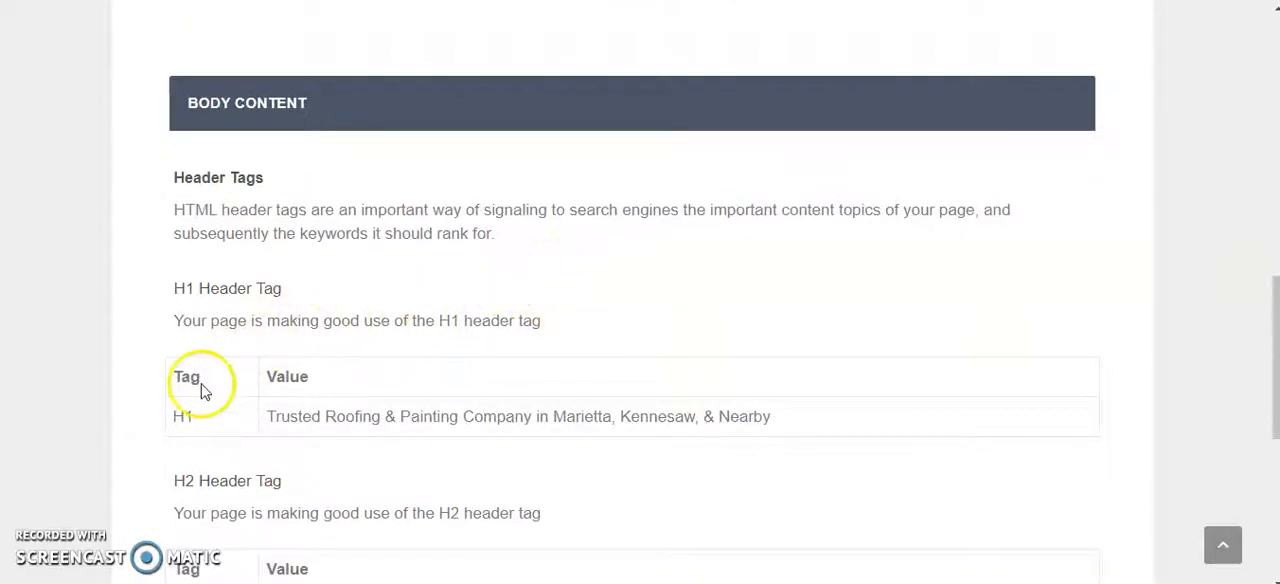
mouse_move(516, 390)
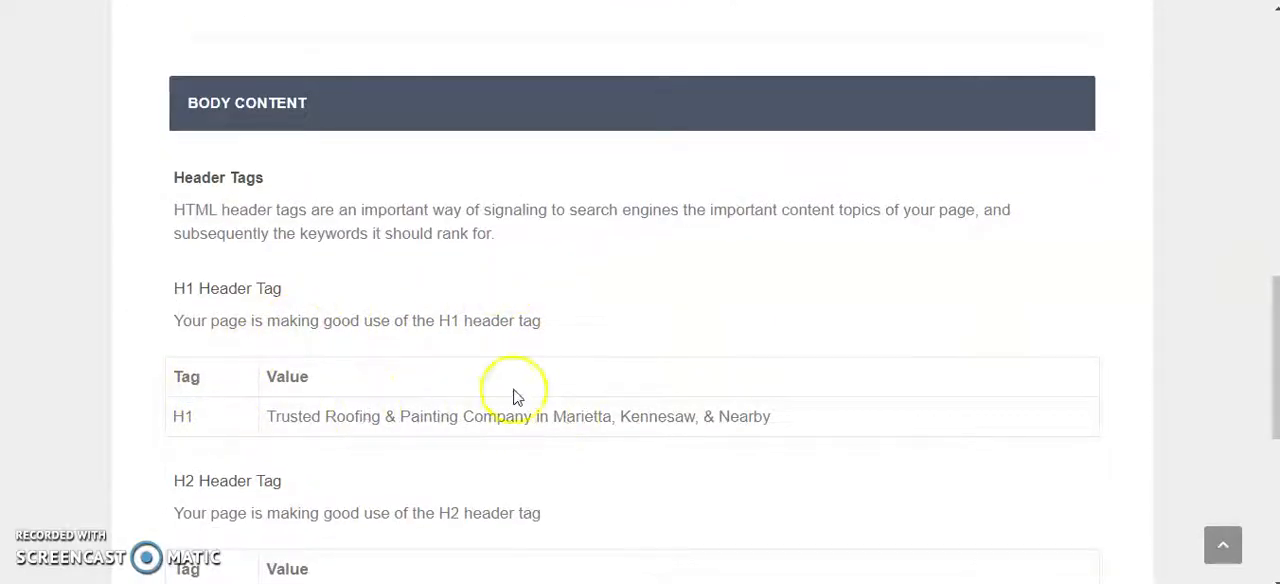
mouse_move(616, 412)
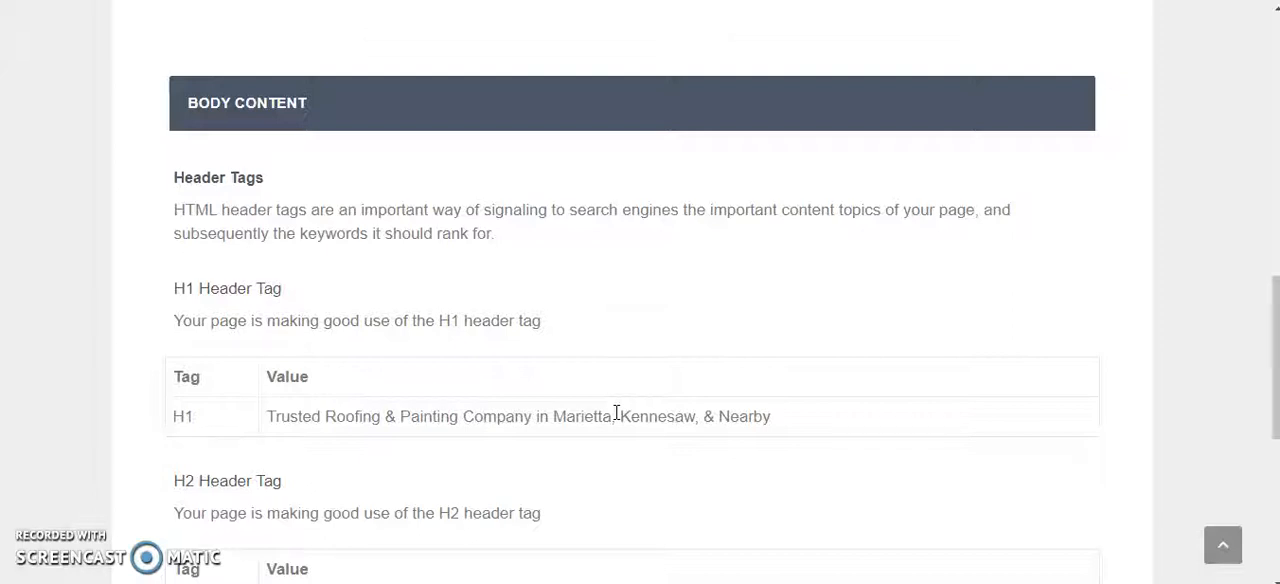
scroll(up, 3)
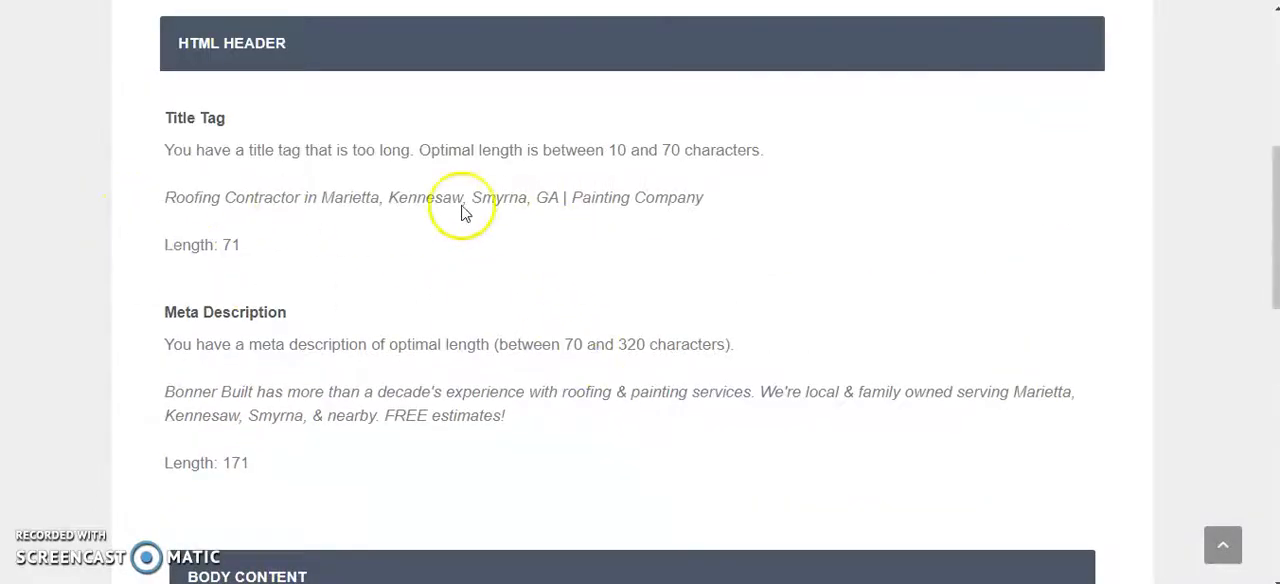
mouse_move(440, 190)
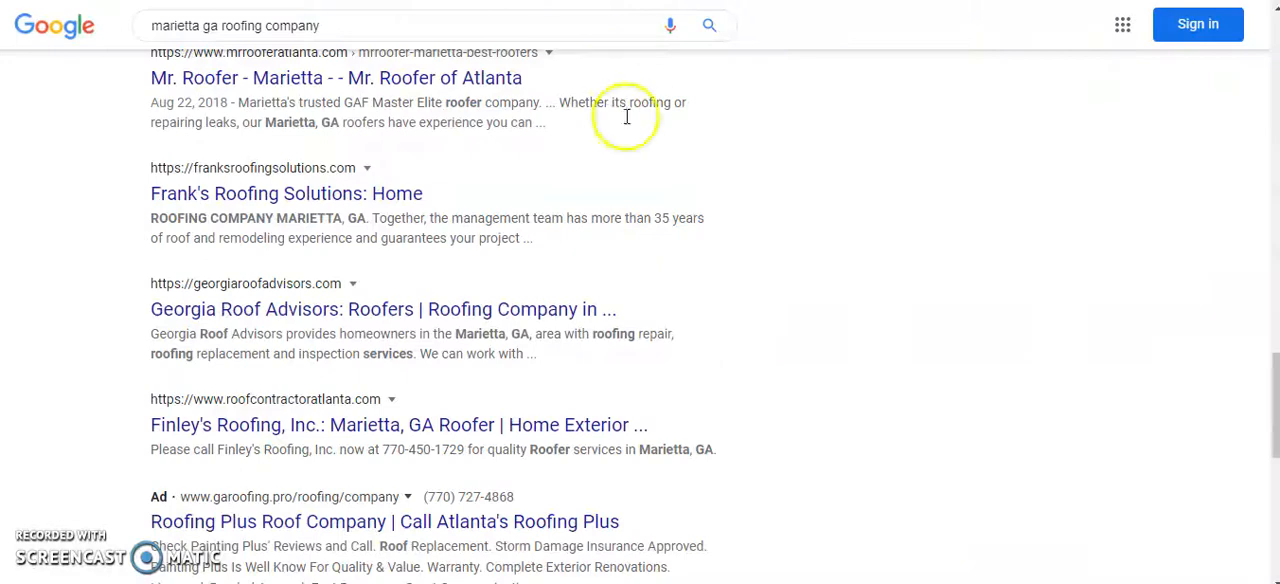
scroll(up, 3)
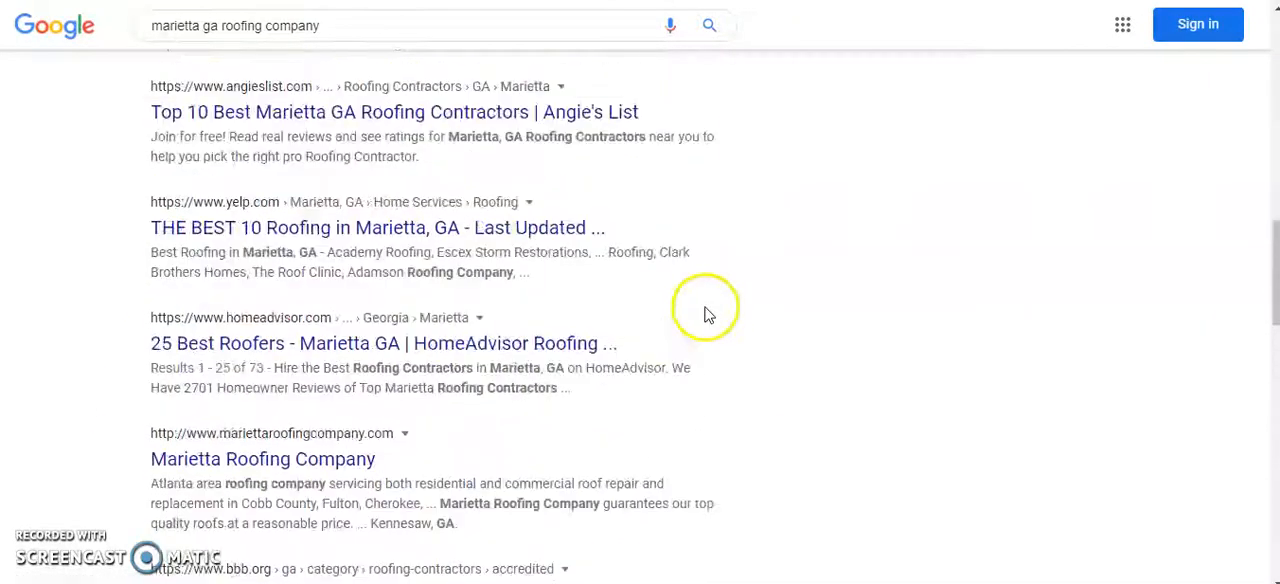
scroll(down, 3)
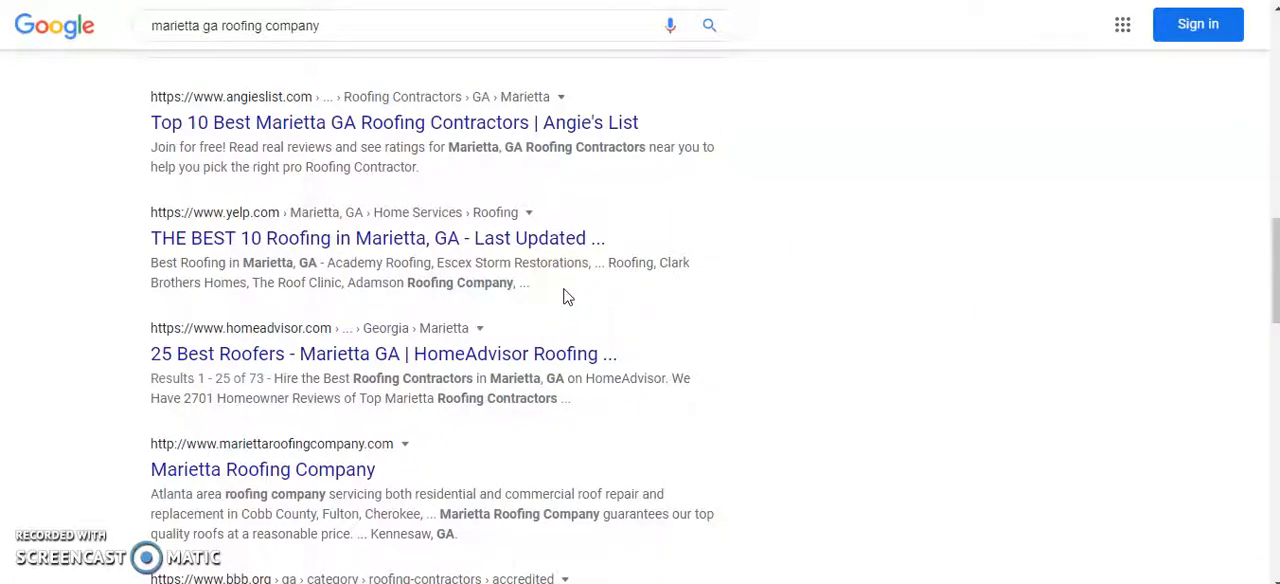
- Bring up the Bonner Built homepage and look through its top sections
click(262, 468)
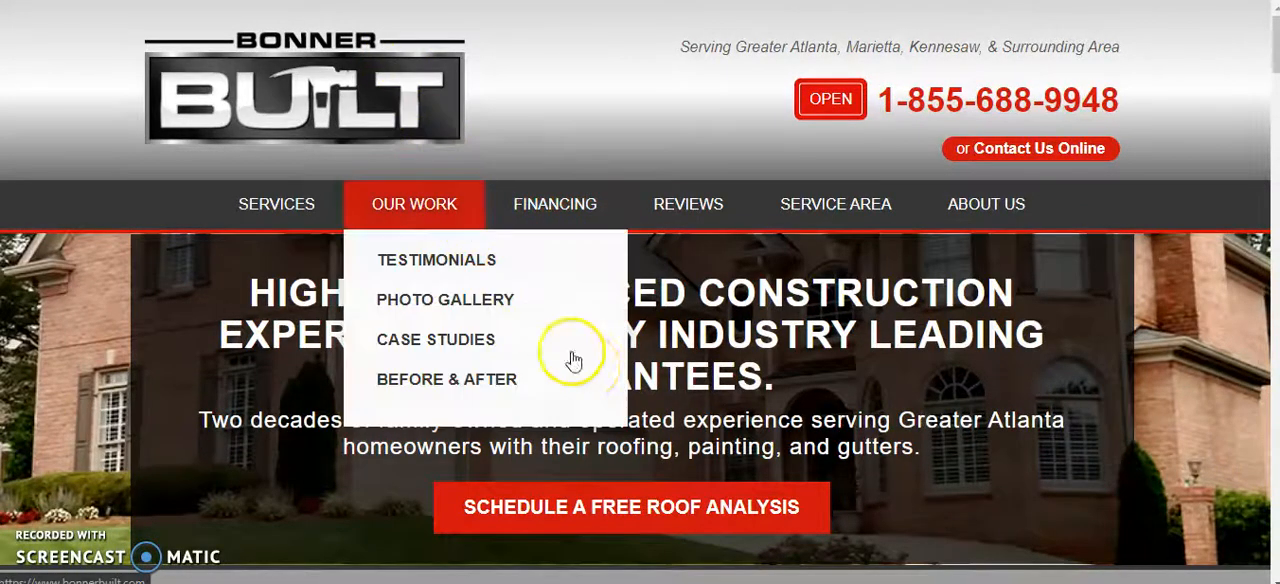
scroll(down, 3)
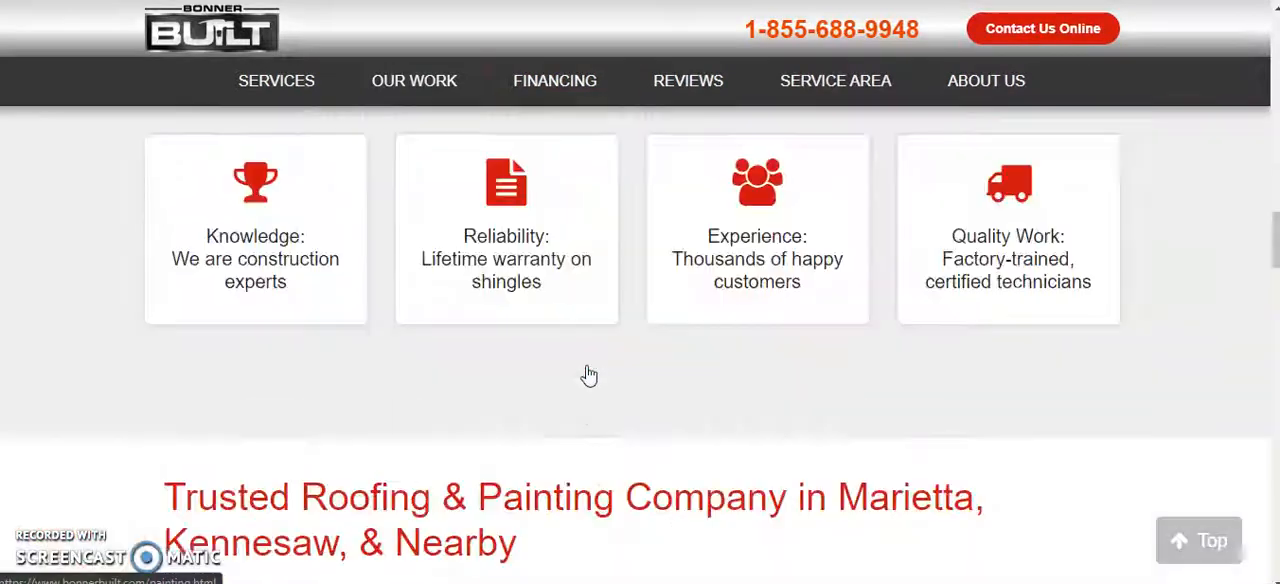
scroll(down, 3)
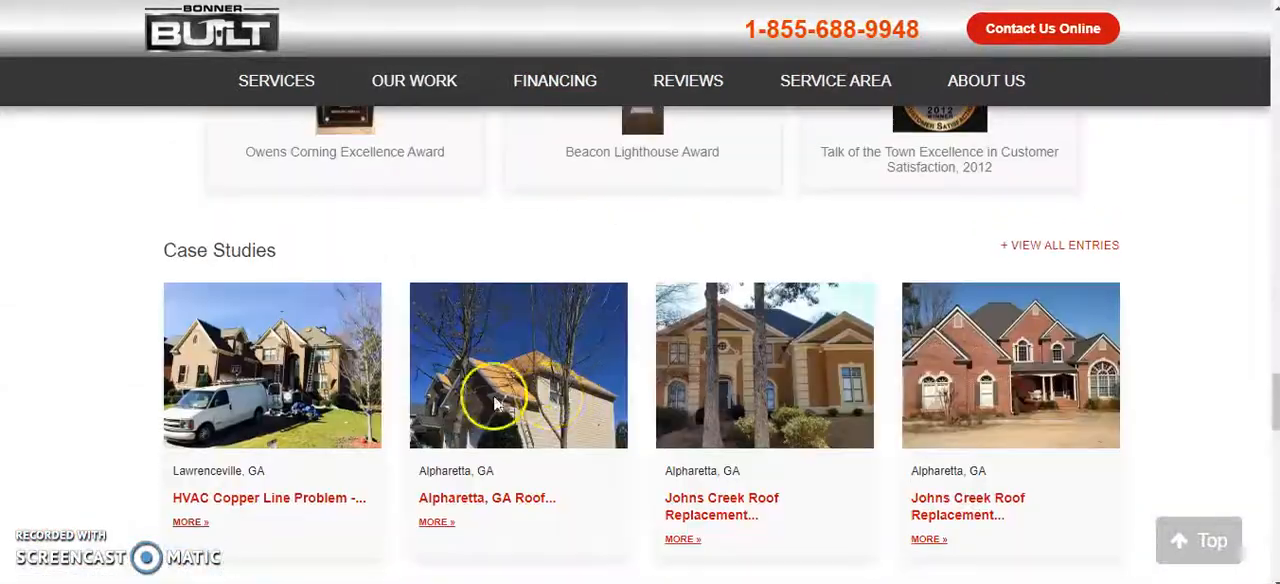
click(836, 80)
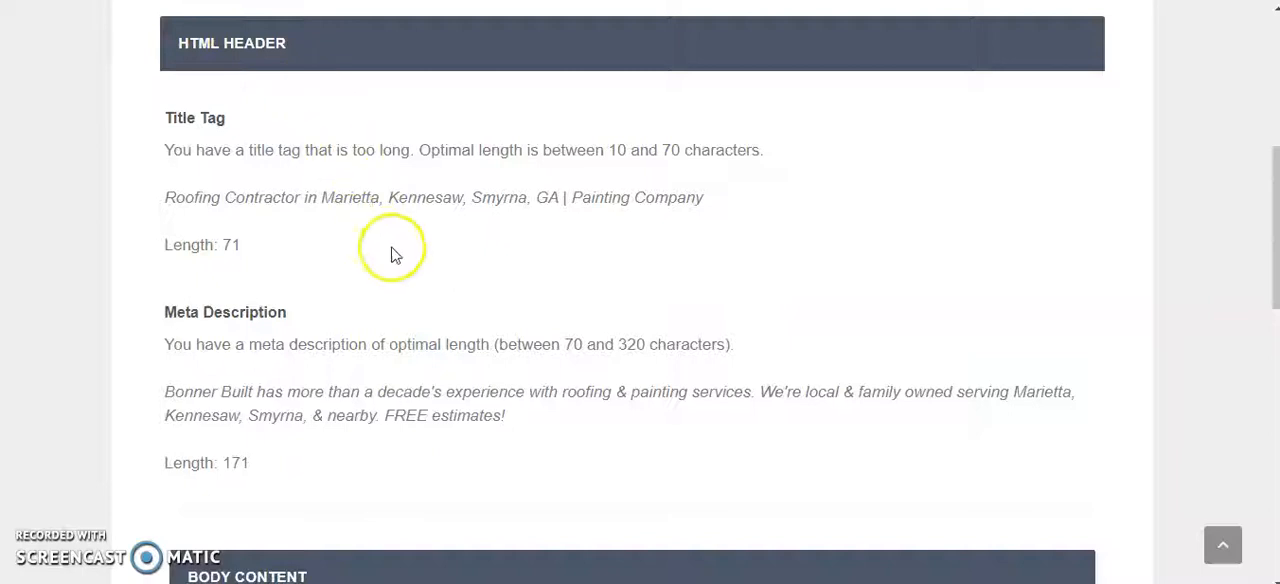
mouse_move(416, 308)
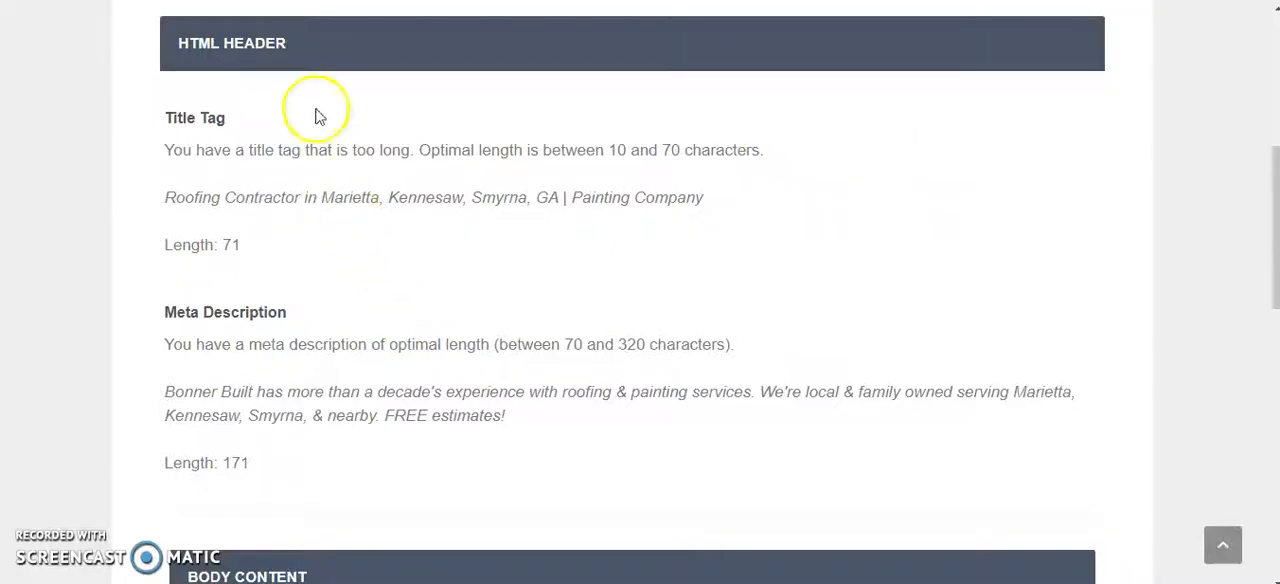
- Scroll down through the case studies, service map and footer of the homepage
scroll(down, 3)
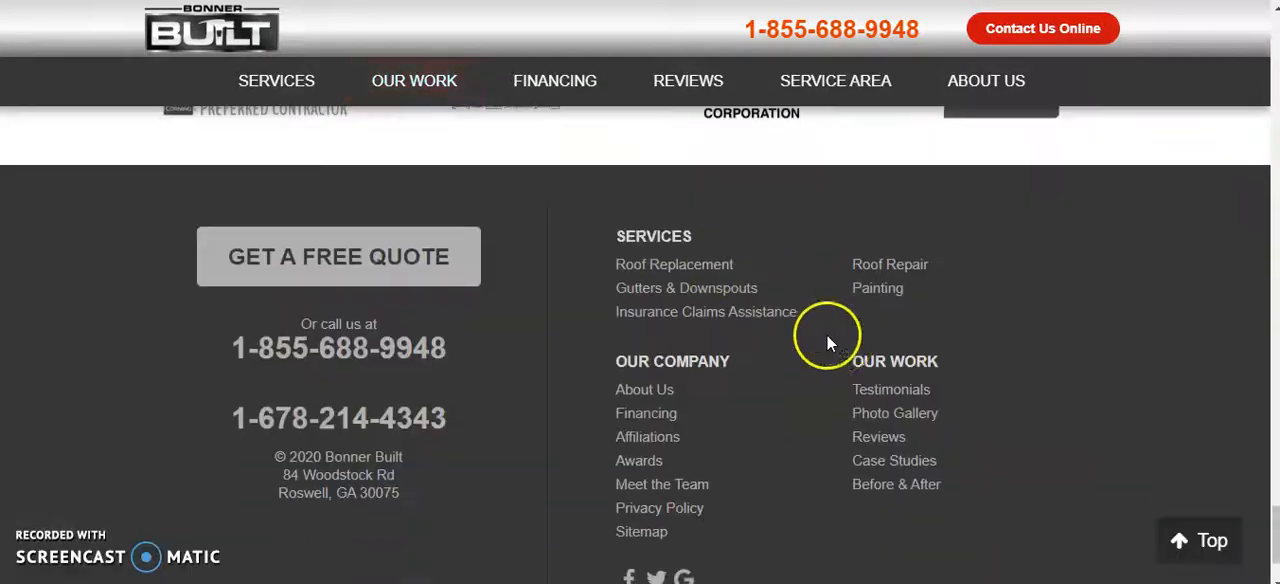
scroll(down, 3)
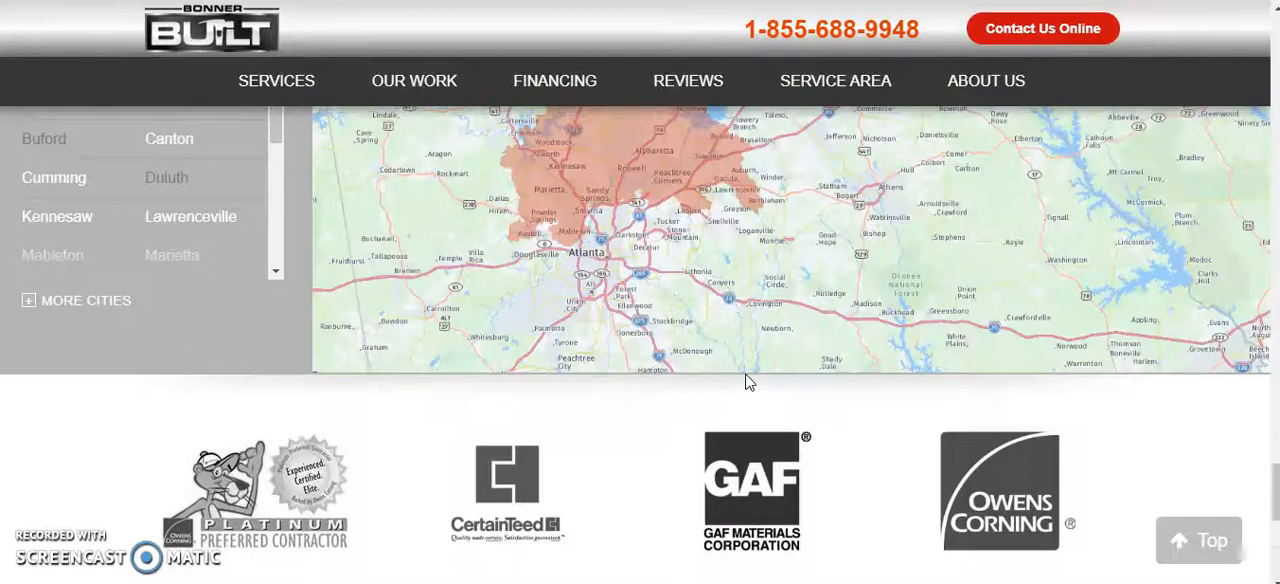
scroll(down, 3)
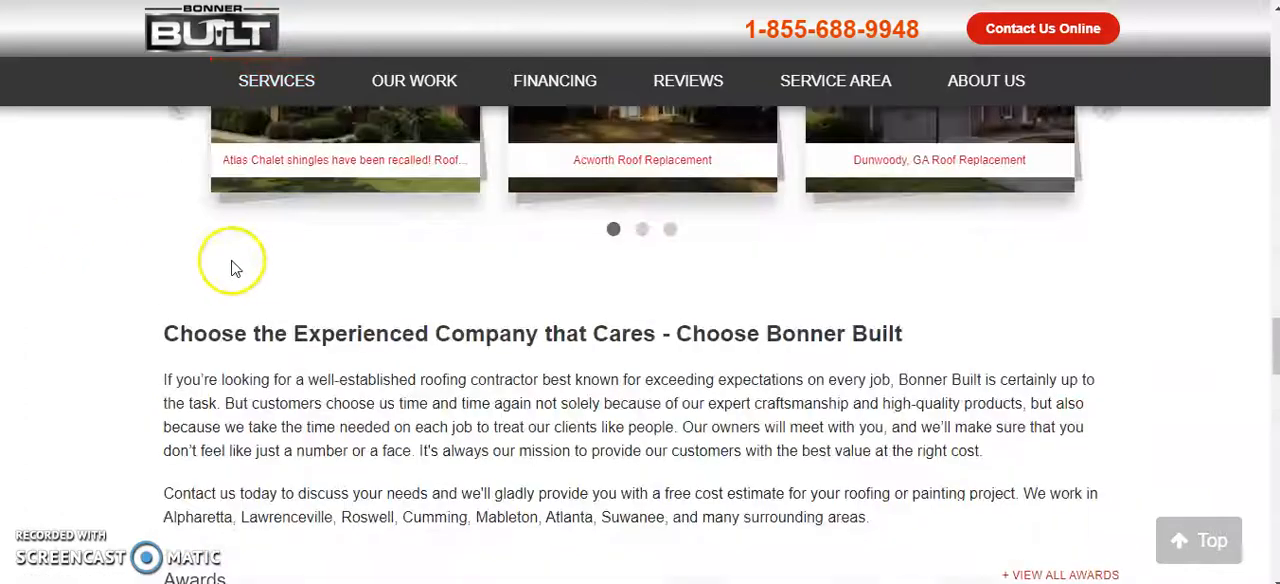
scroll(down, 3)
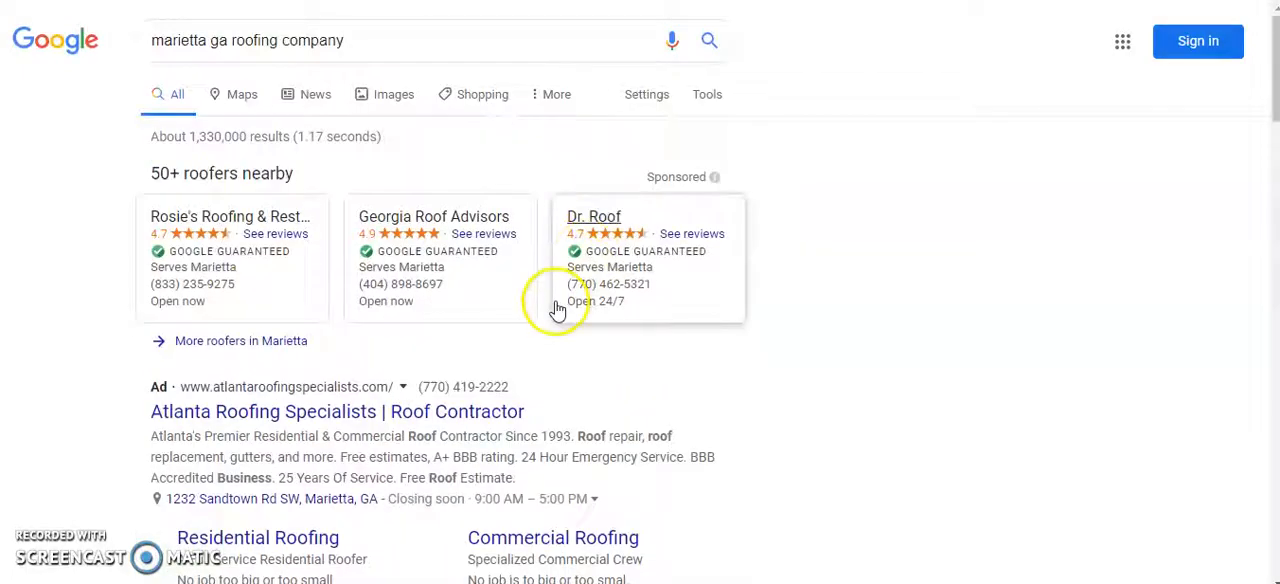
- Copy the Title Tag text about the roofing contractor in Marietta, Kennesaw and Smyrna
scroll(down, 3)
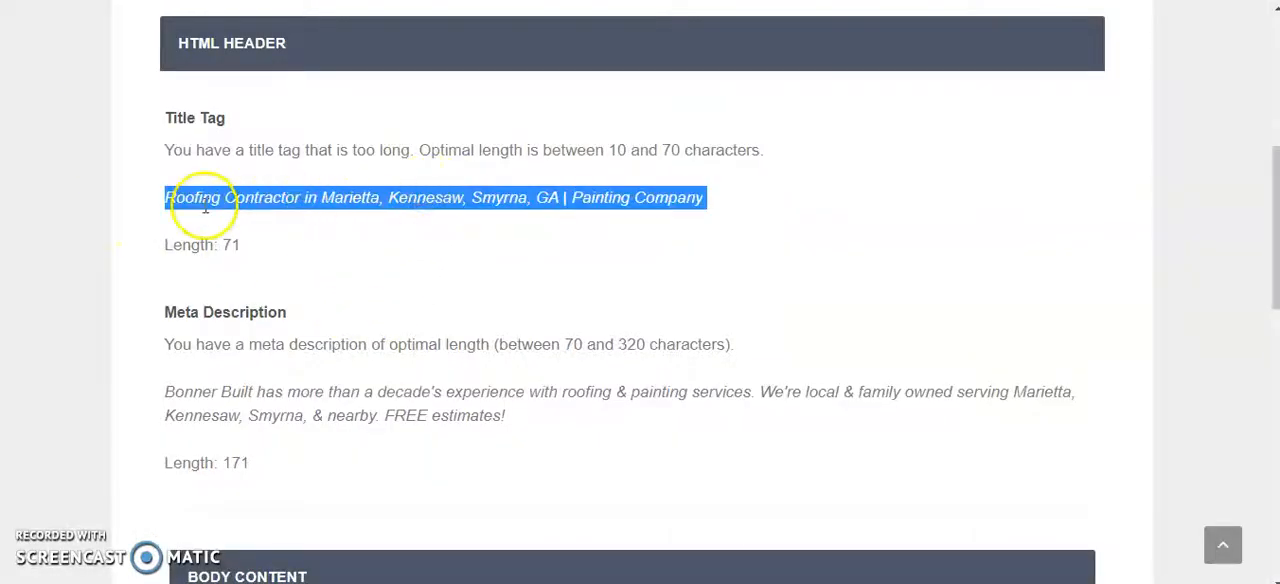
mouse_move(436, 240)
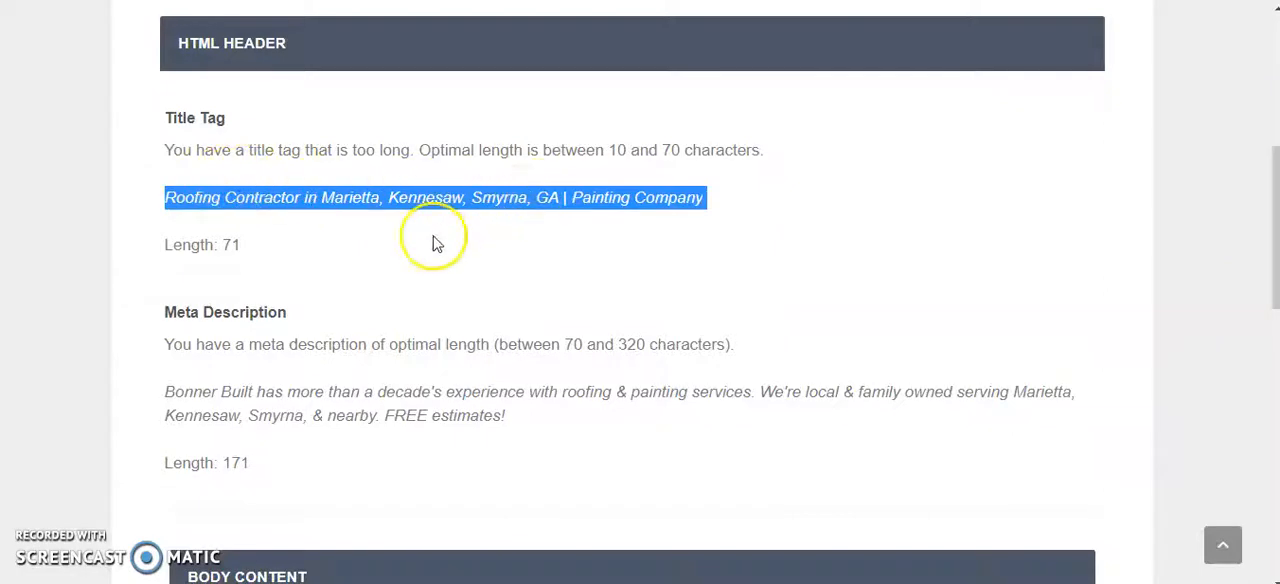
mouse_move(408, 236)
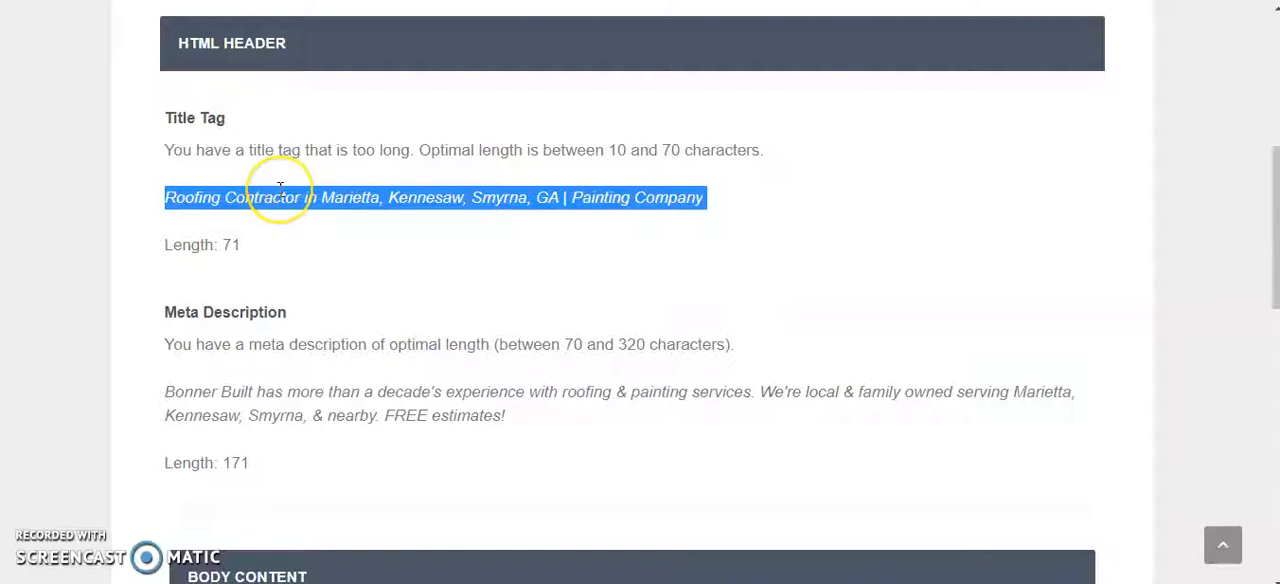
right_click(278, 196)
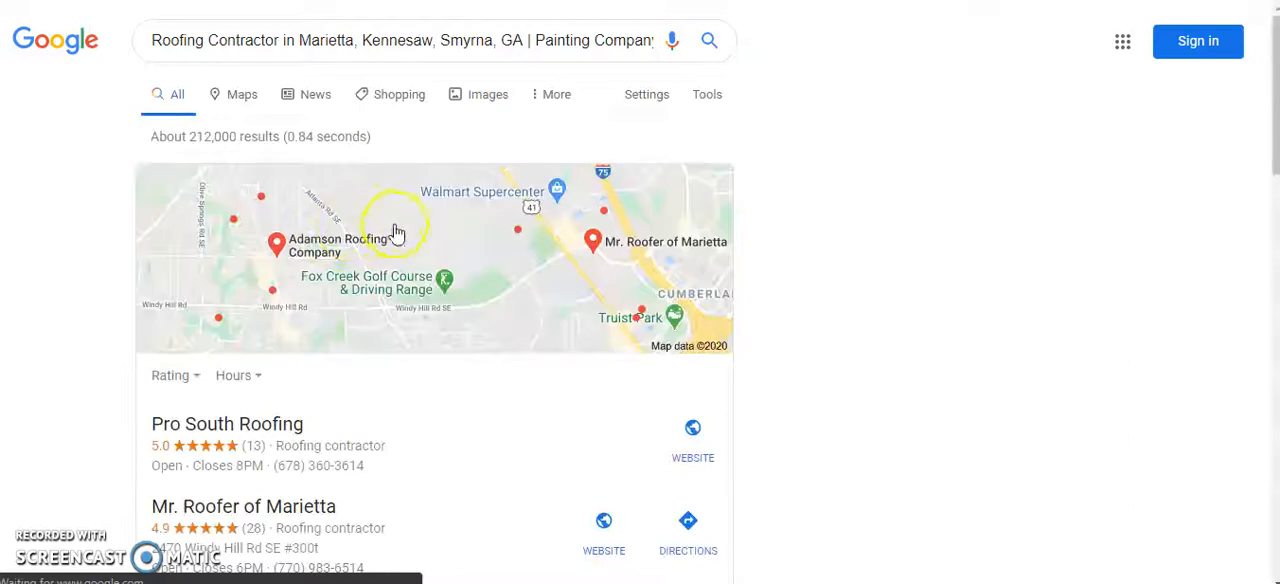
- Scroll to the bonnerbuilt.com organic results and reselect then clear the title tag line
scroll(down, 3)
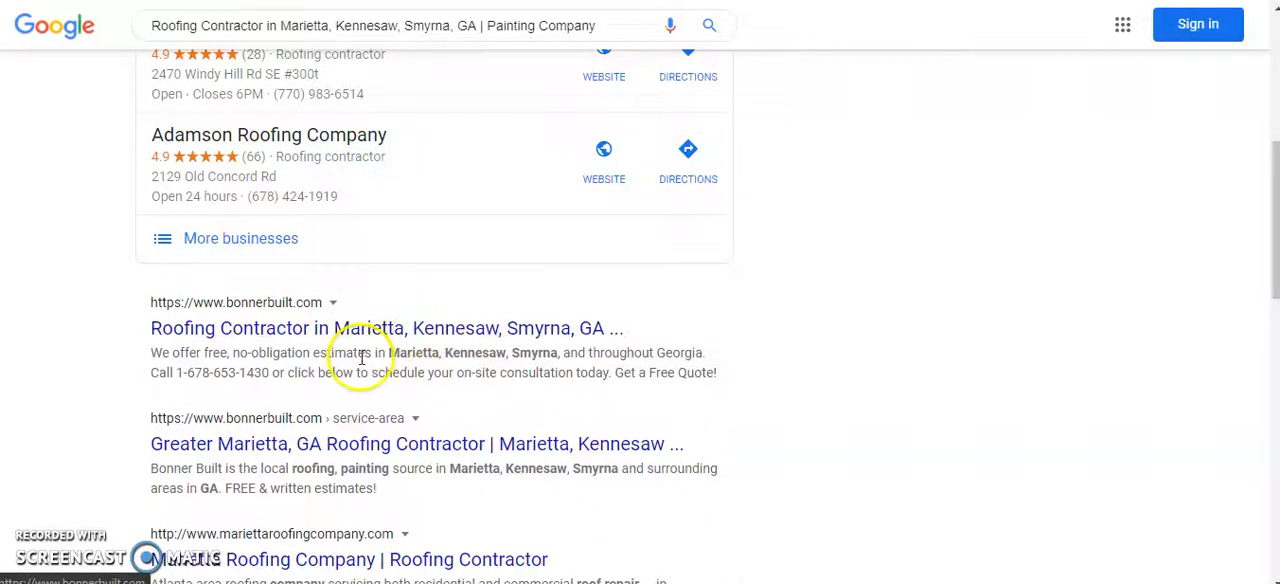
scroll(down, 3)
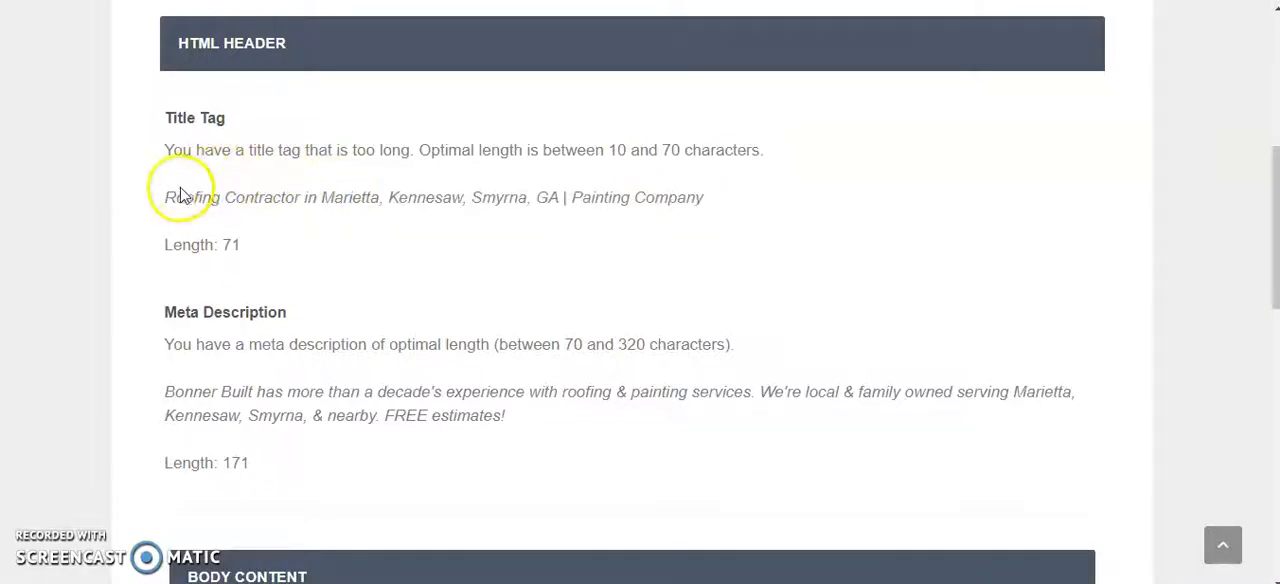
triple_click(432, 196)
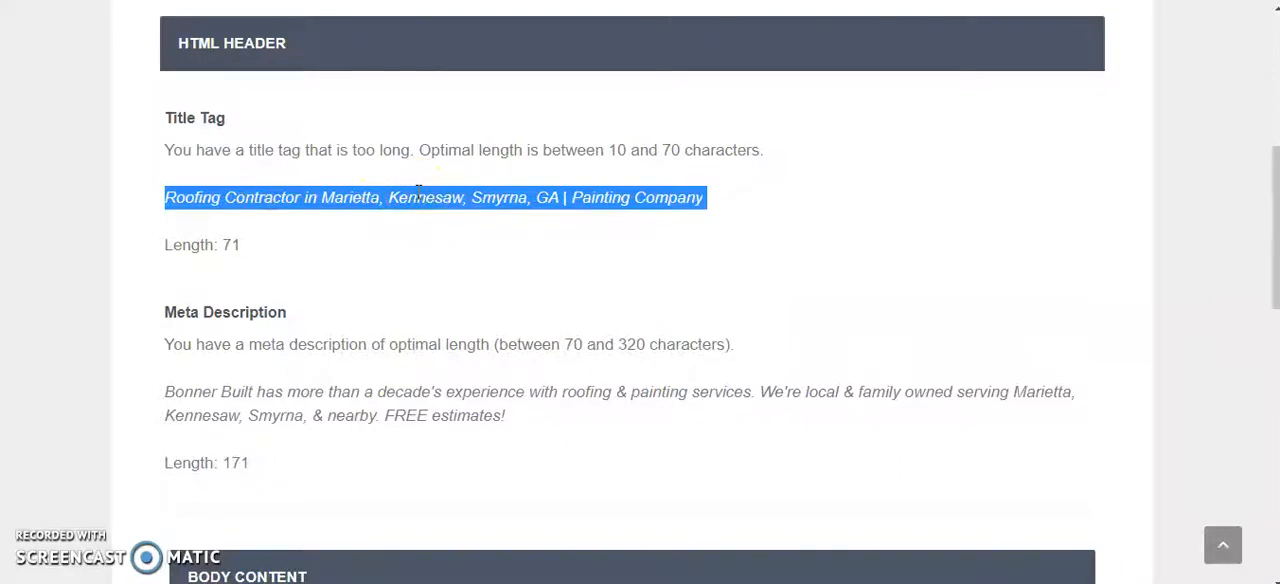
click(412, 192)
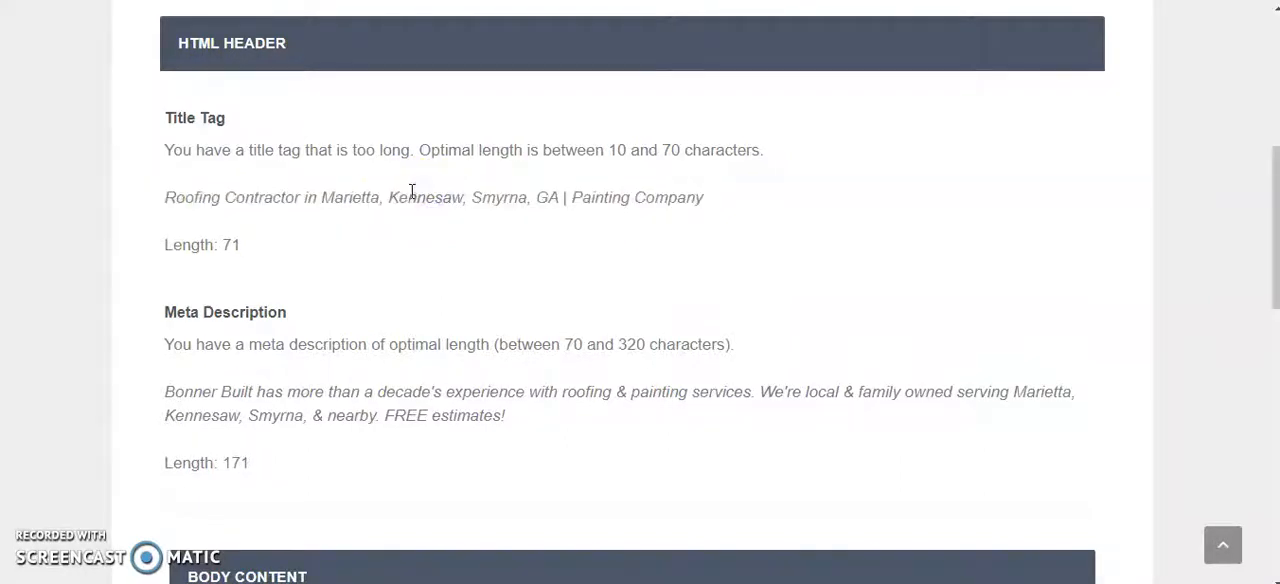